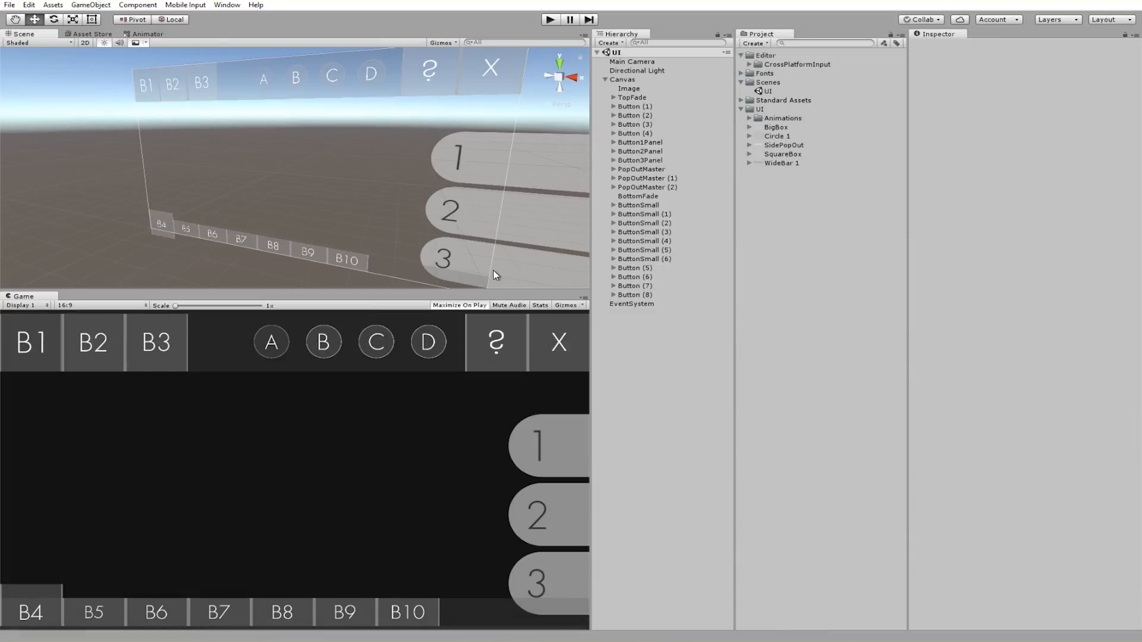
pyautogui.moveTo(497, 270)
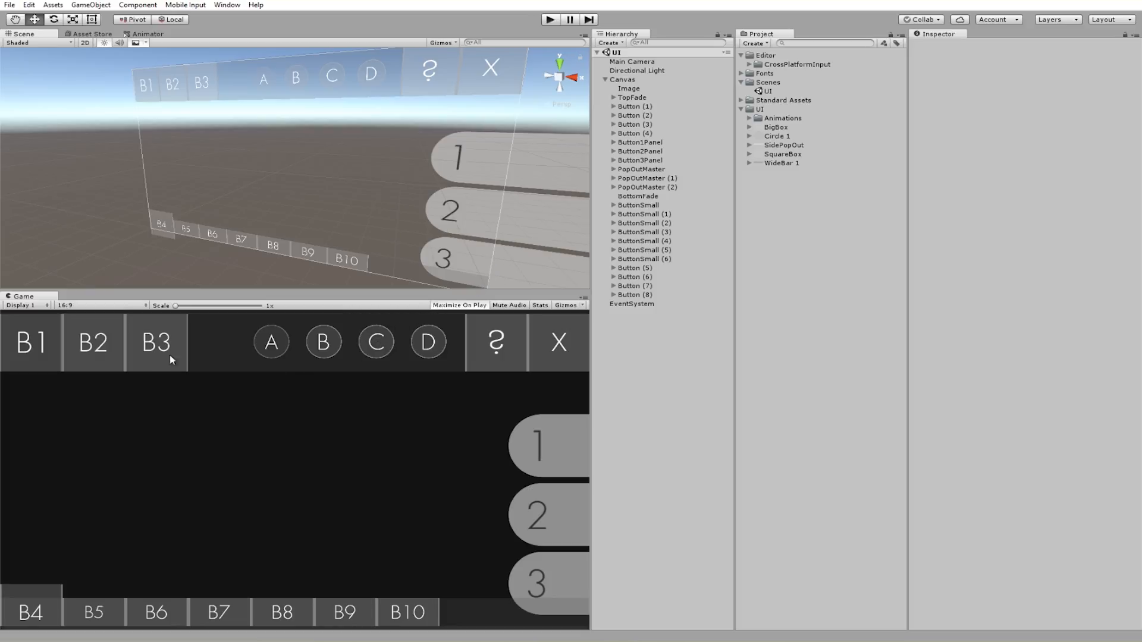
pyautogui.moveTo(281, 369)
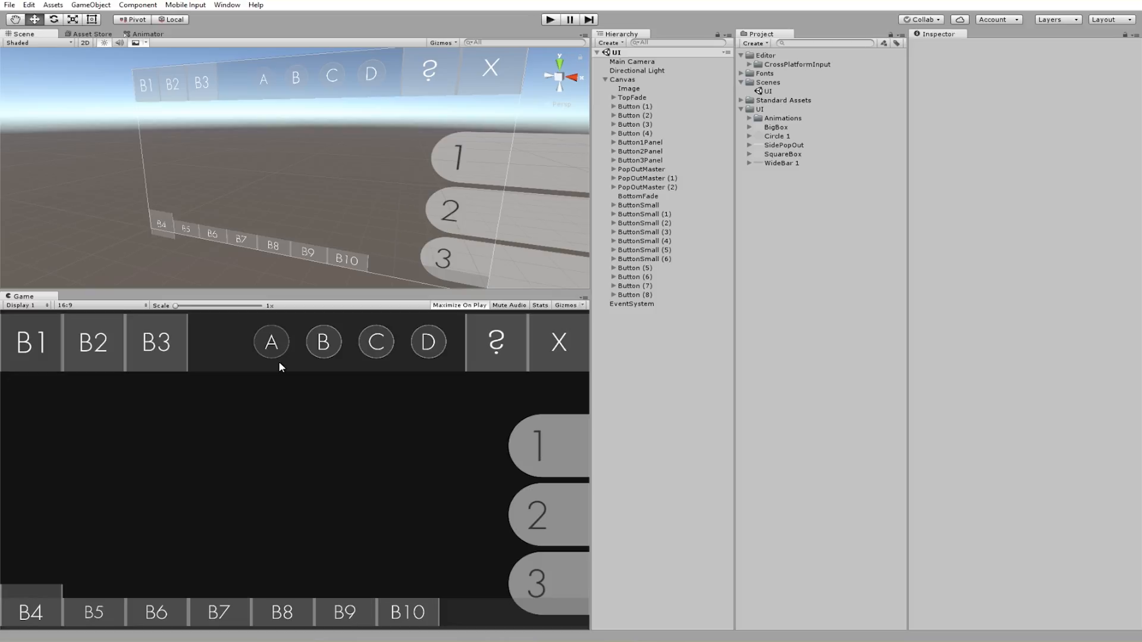
pyautogui.moveTo(291, 332)
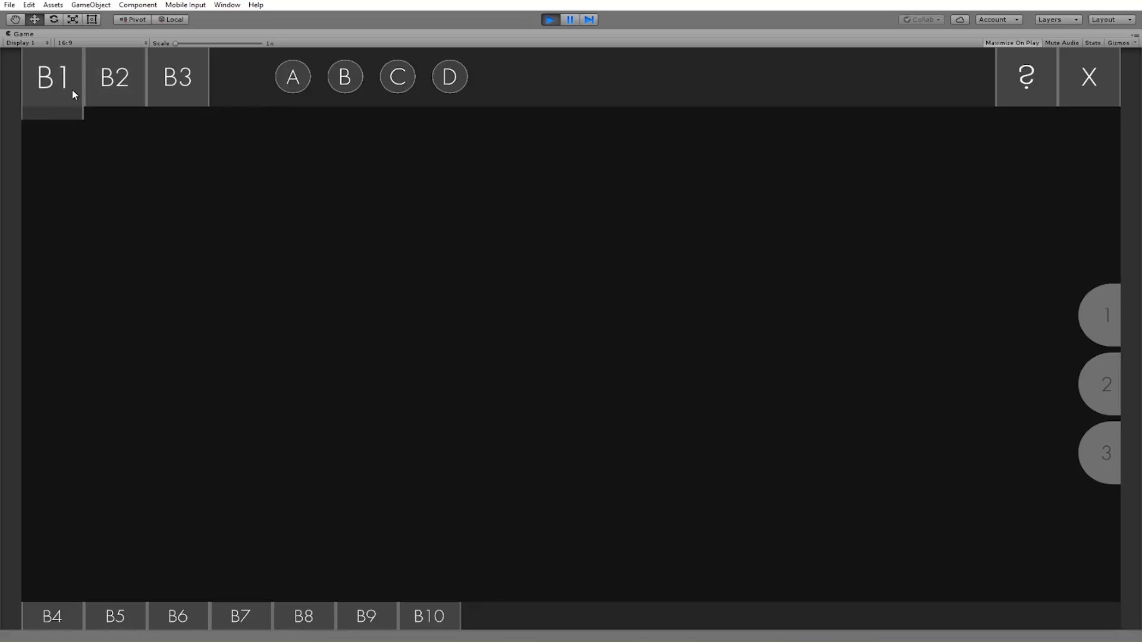
# Try the B2 and B3 info panels and the round C and B buttons' animations in play mode.
pyautogui.click(116, 81)
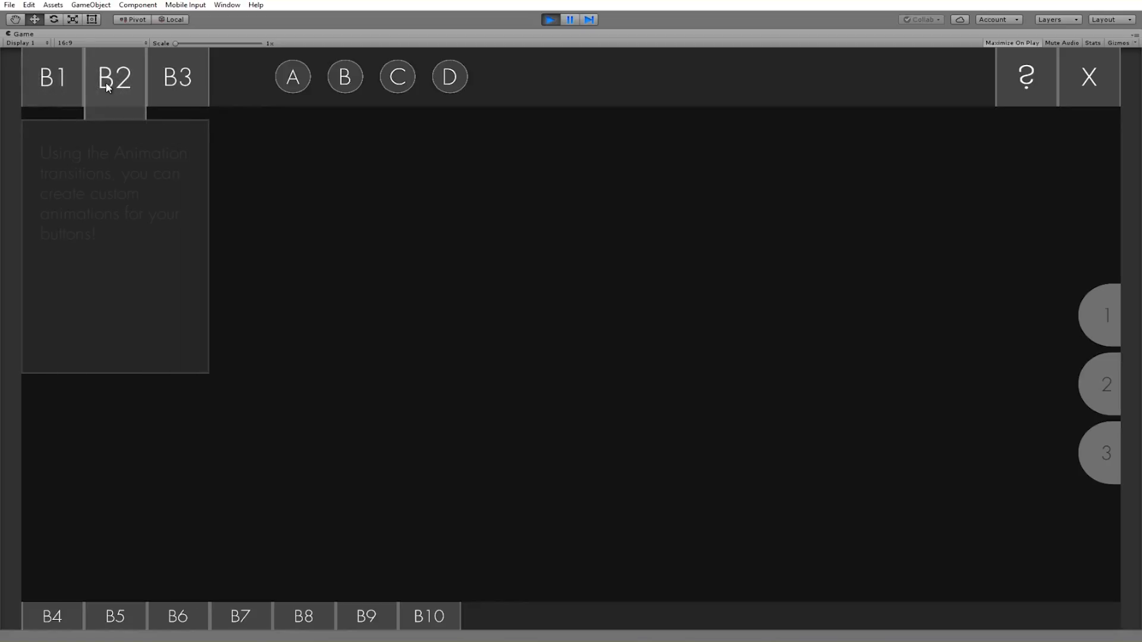
pyautogui.click(176, 80)
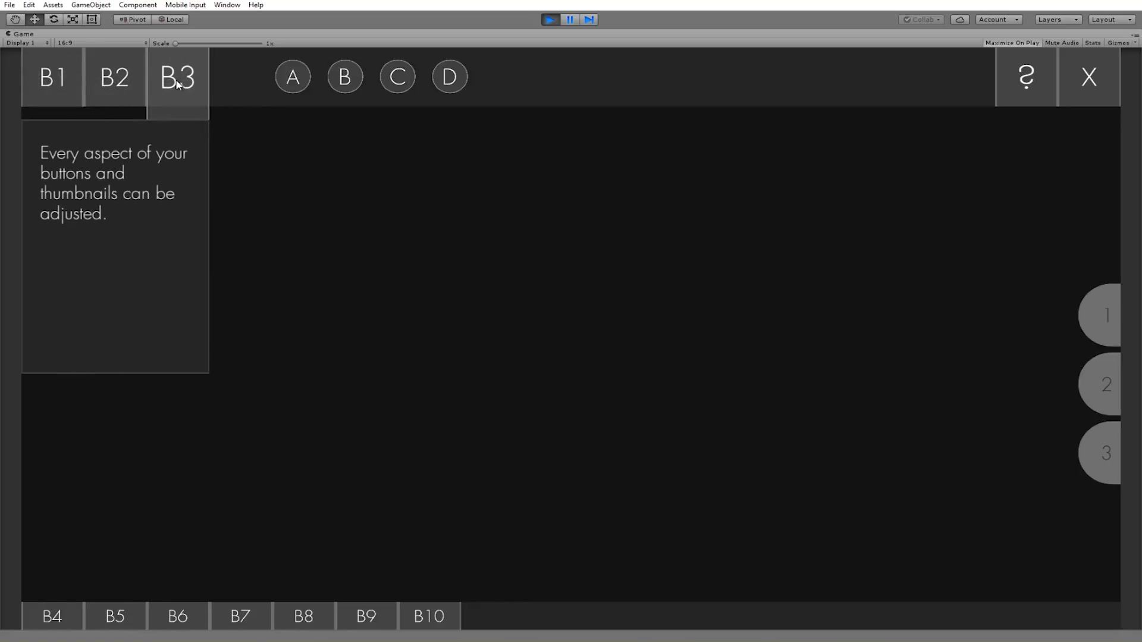
pyautogui.moveTo(201, 100)
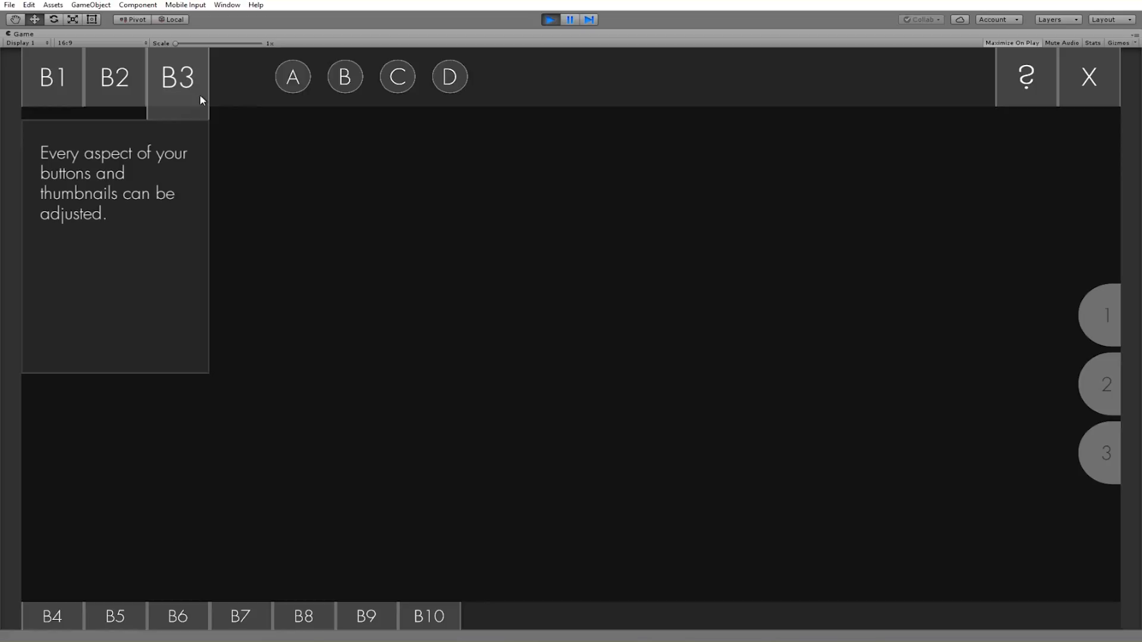
pyautogui.moveTo(320, 324)
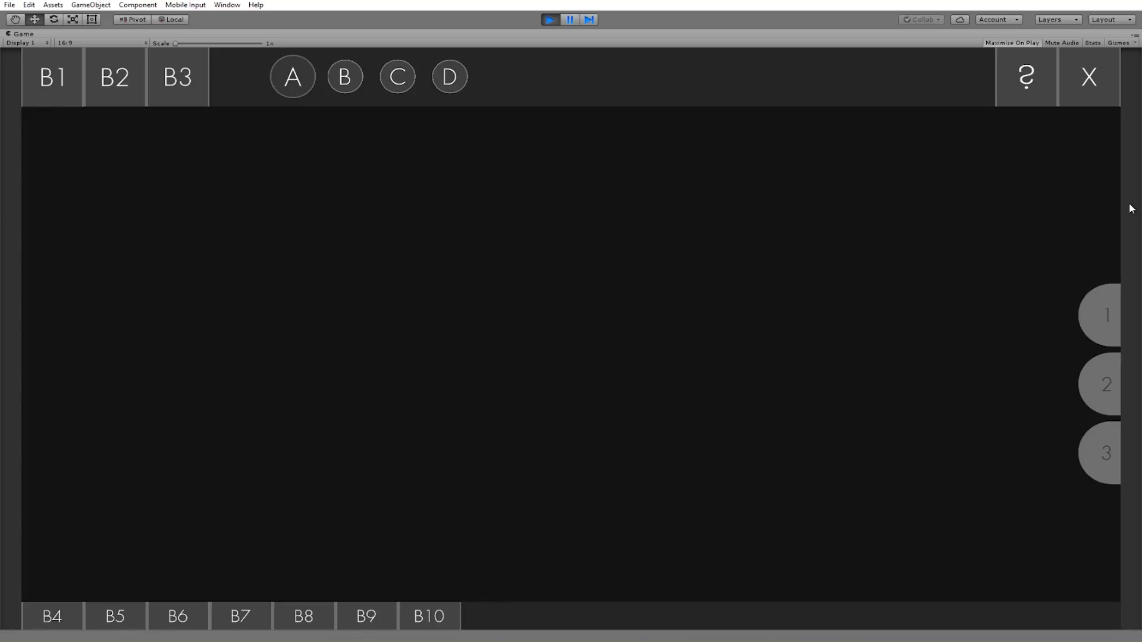
pyautogui.click(396, 76)
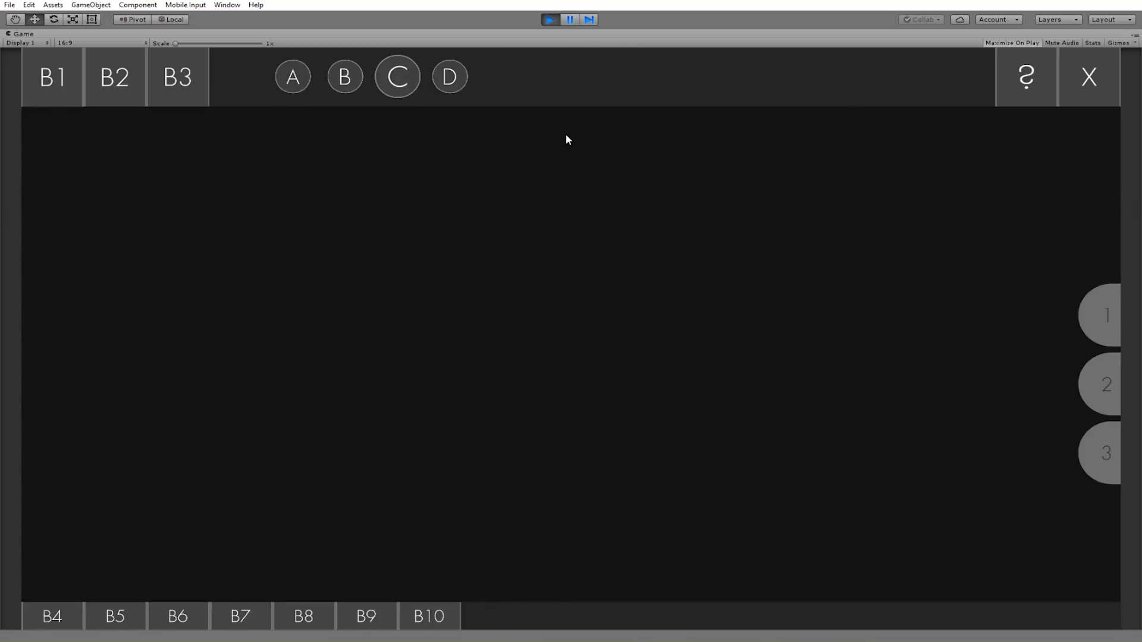
pyautogui.click(343, 77)
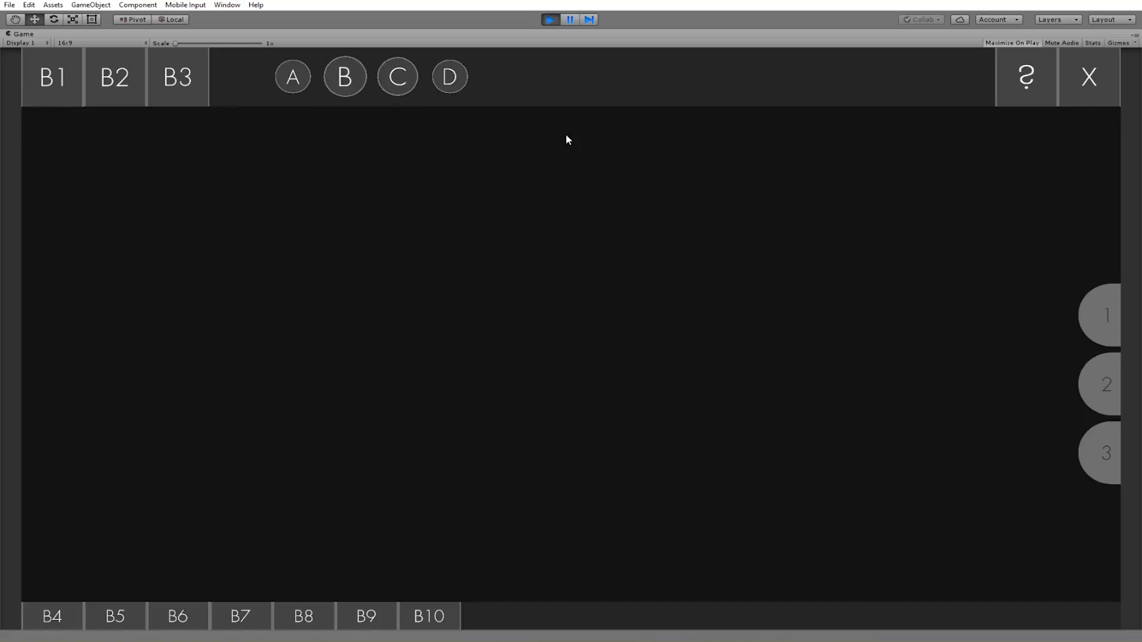
# Try the bottom B5 and question-mark tabs, then stop play mode to return to editing.
pyautogui.click(117, 633)
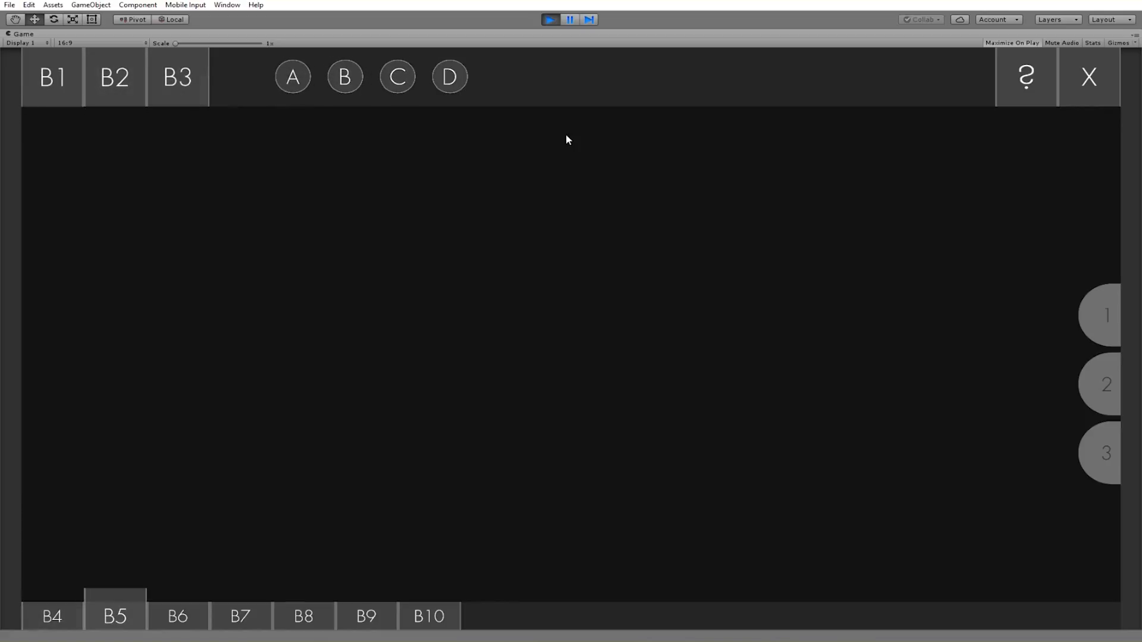
pyautogui.click(369, 632)
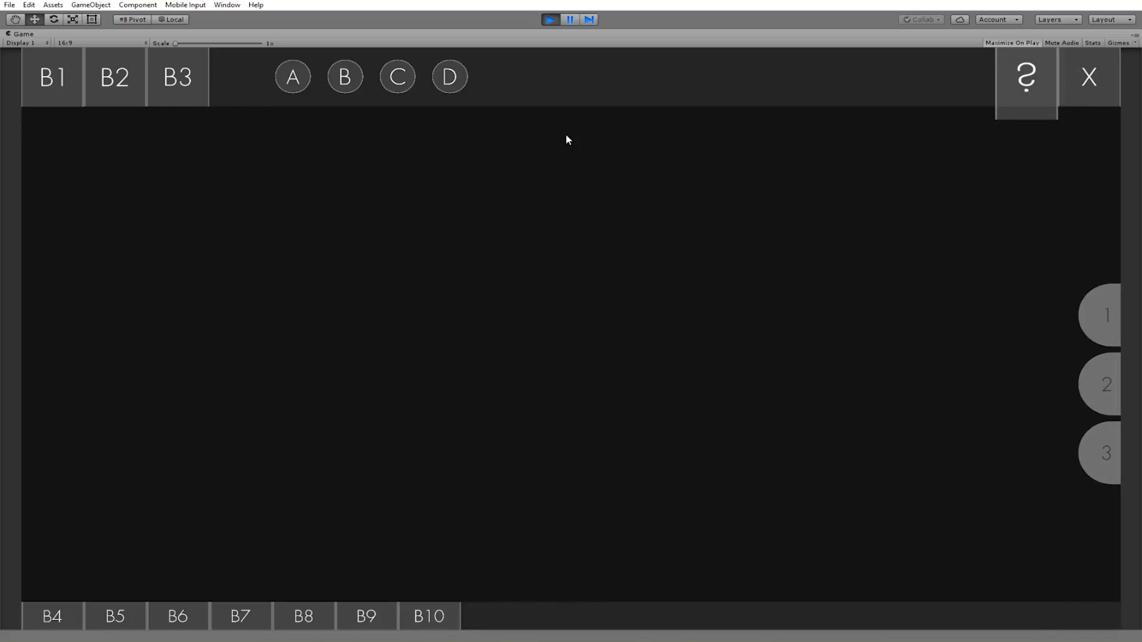
pyautogui.click(397, 77)
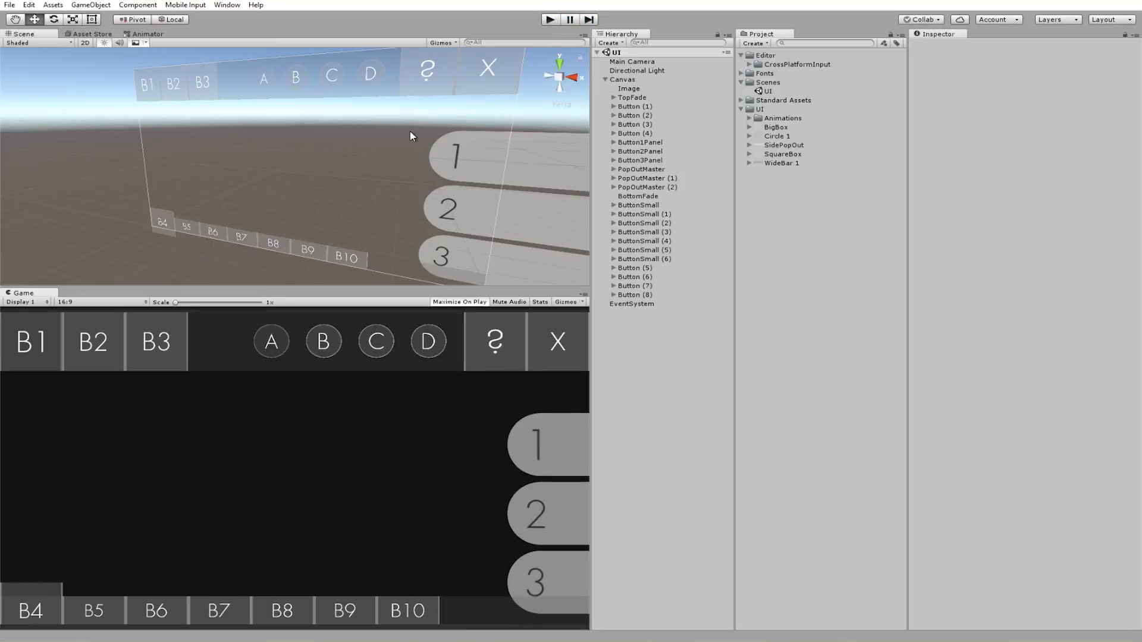
# Set the Canvas Scaler's scale factor to 0.47, then 1.15, settling on 0.68.
pyautogui.click(625, 79)
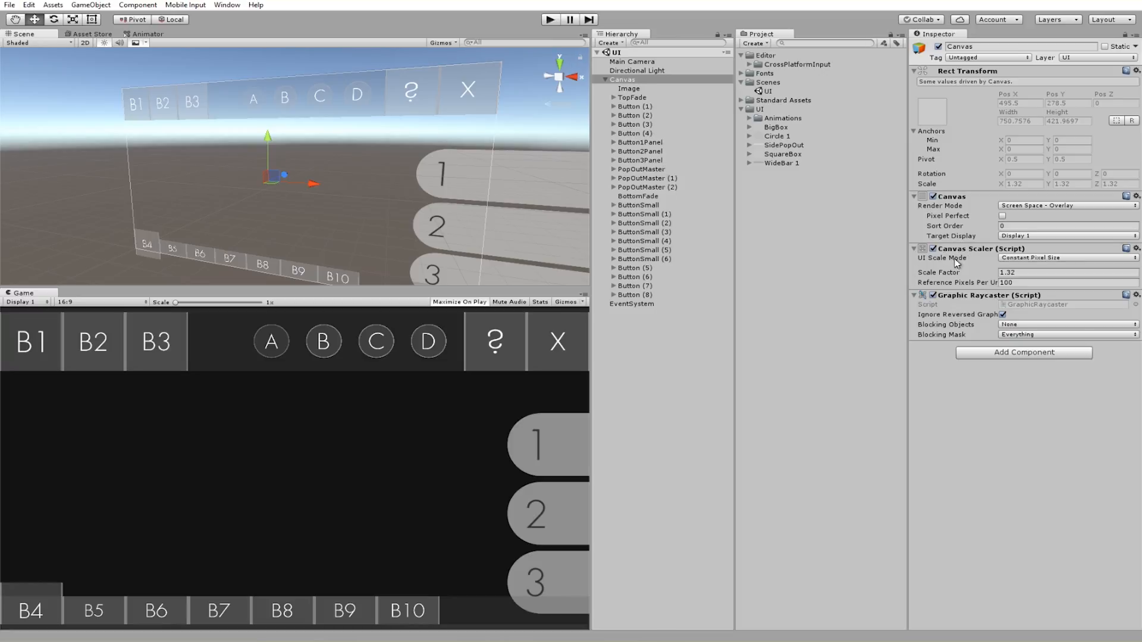
pyautogui.moveTo(940, 145)
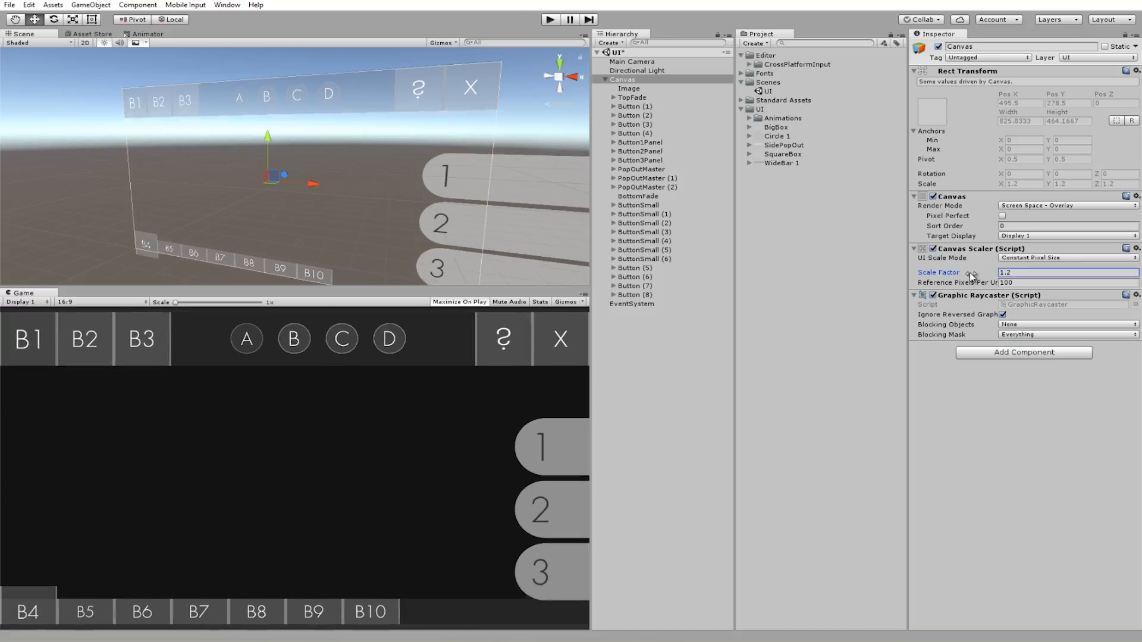
pyautogui.write('0.47')
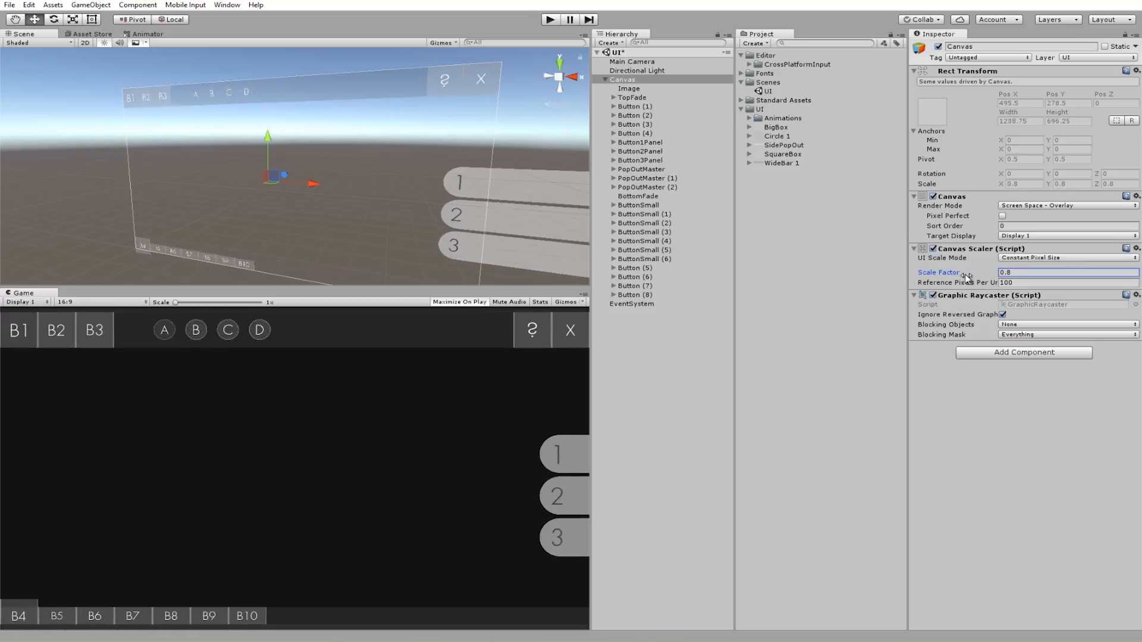
pyautogui.write('1.15')
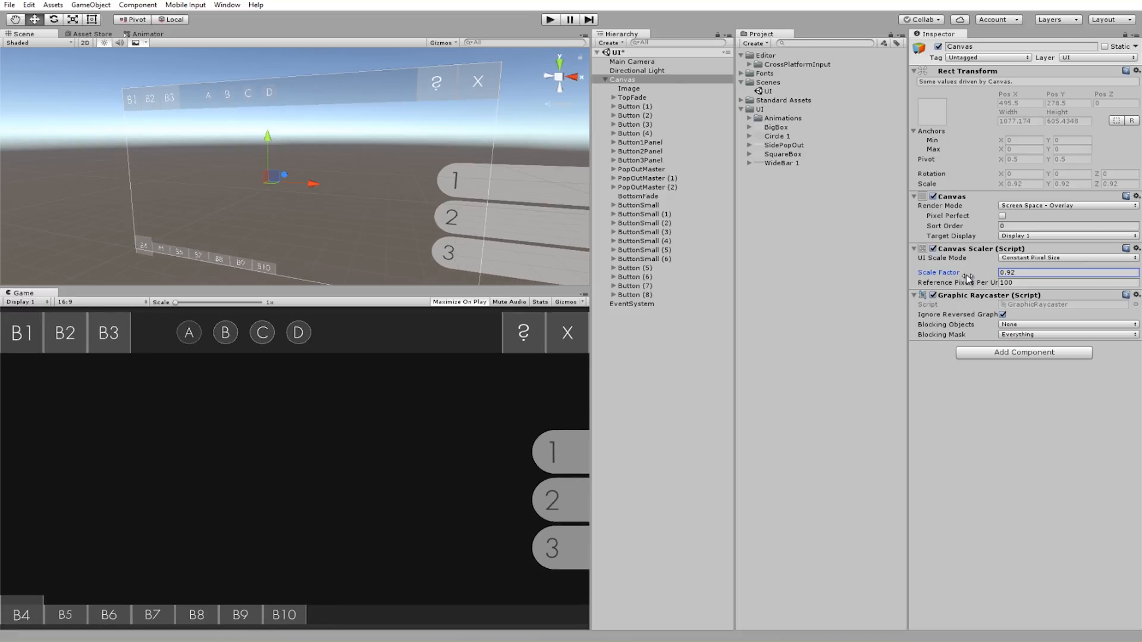
pyautogui.write('0.68')
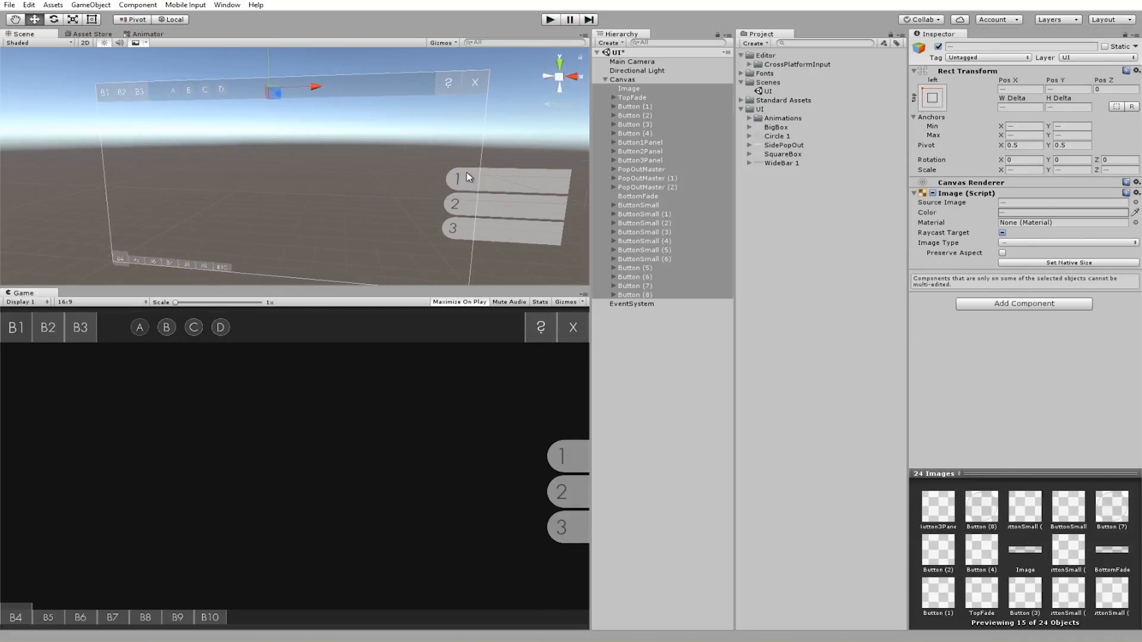
pyautogui.click(630, 133)
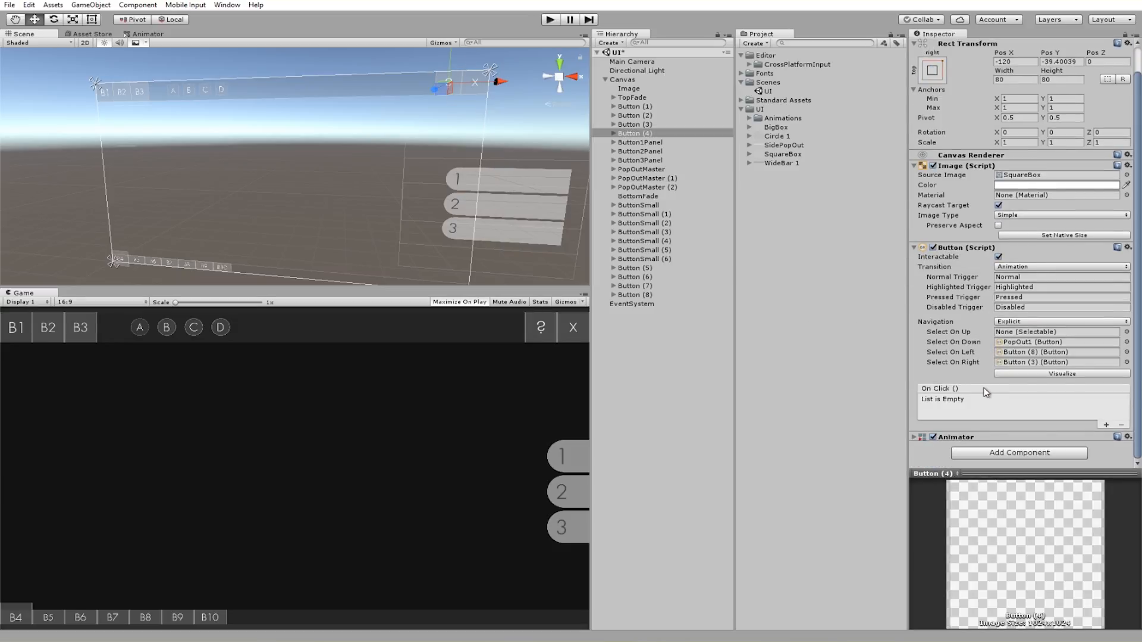
pyautogui.moveTo(974, 390)
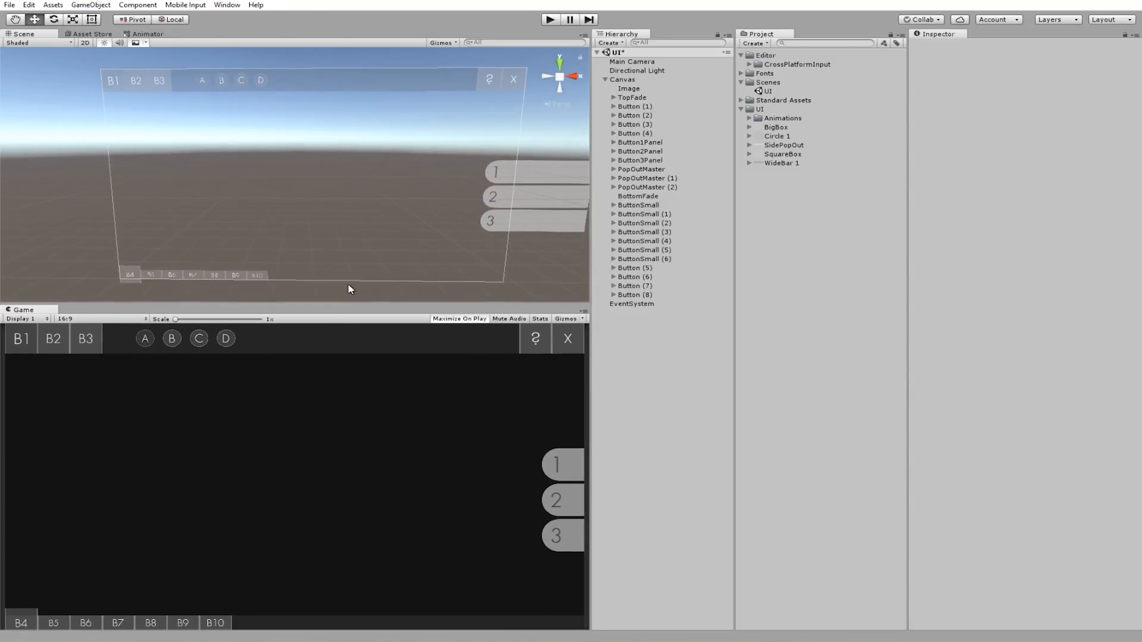
# Inspect the On Click triggers of Button (1), TopFade and Button (2), revealing PopOut1 in UI Animations.
pyautogui.click(637, 106)
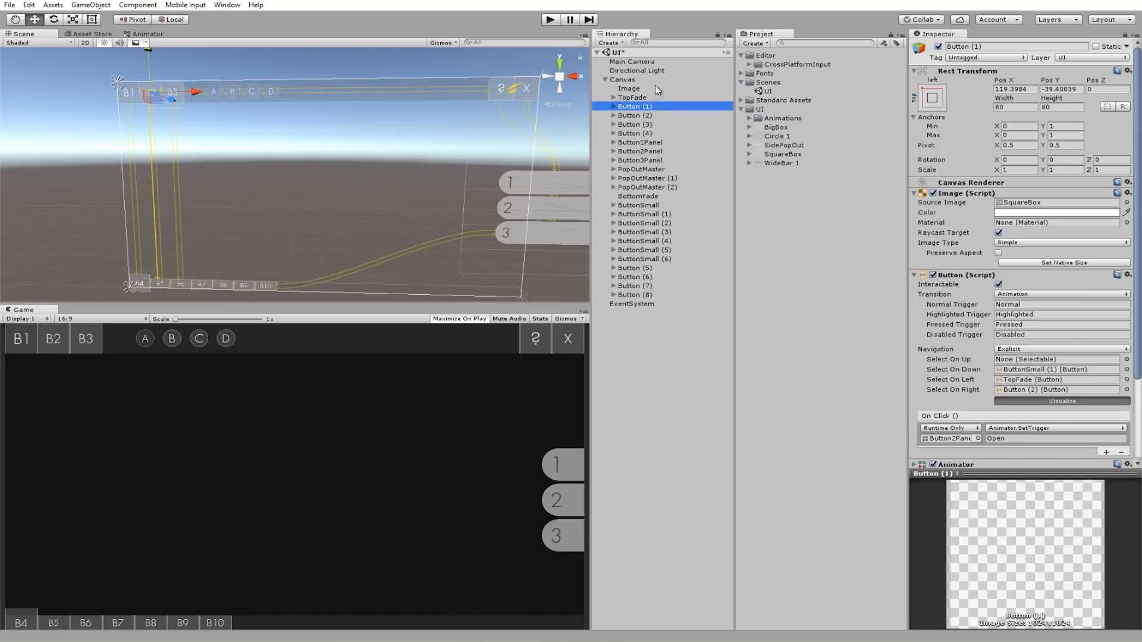
pyautogui.click(630, 98)
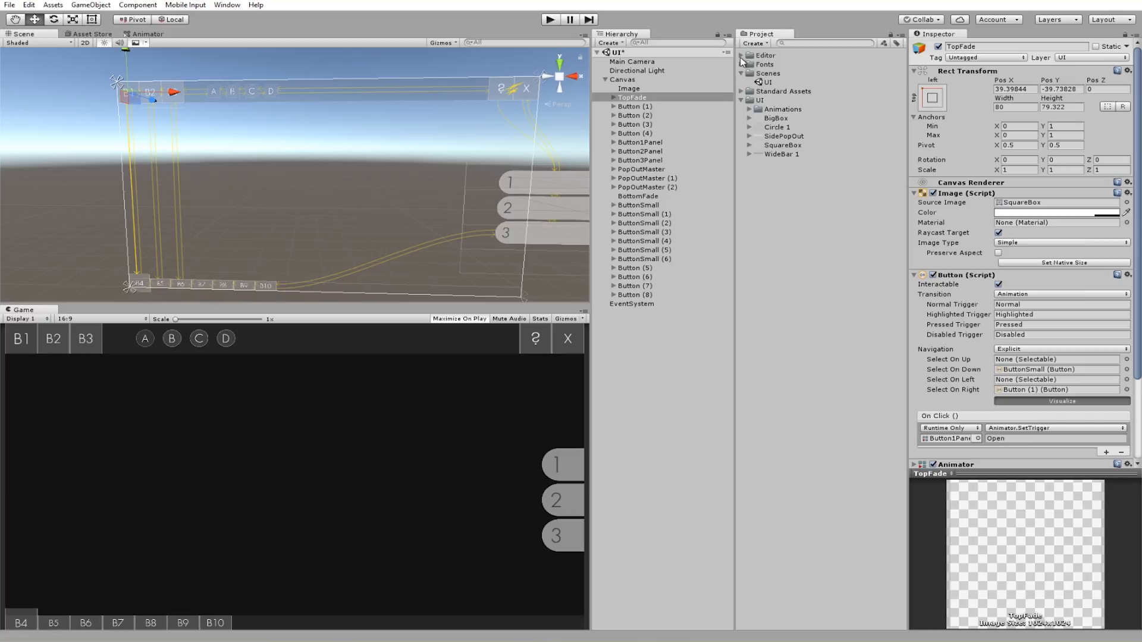
pyautogui.click(747, 99)
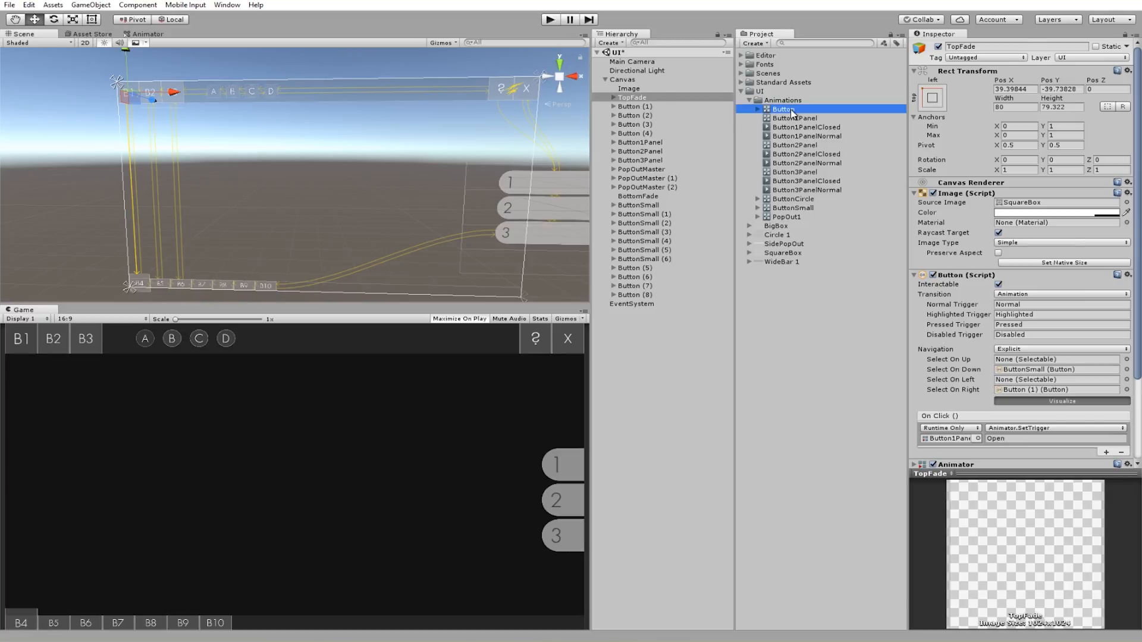
pyautogui.click(785, 217)
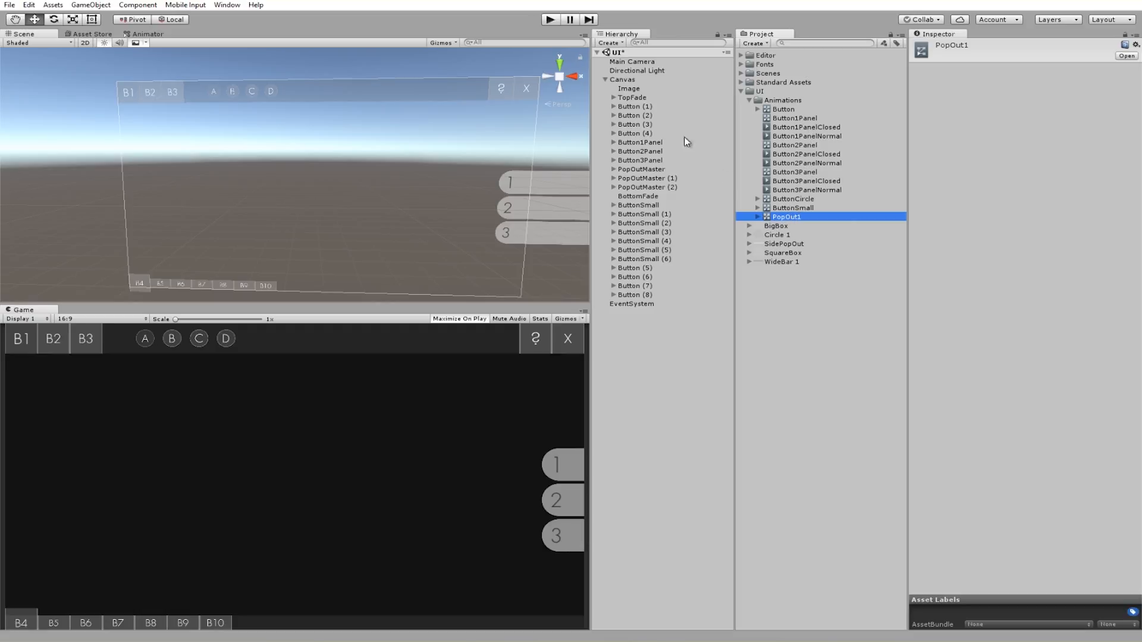
pyautogui.click(633, 115)
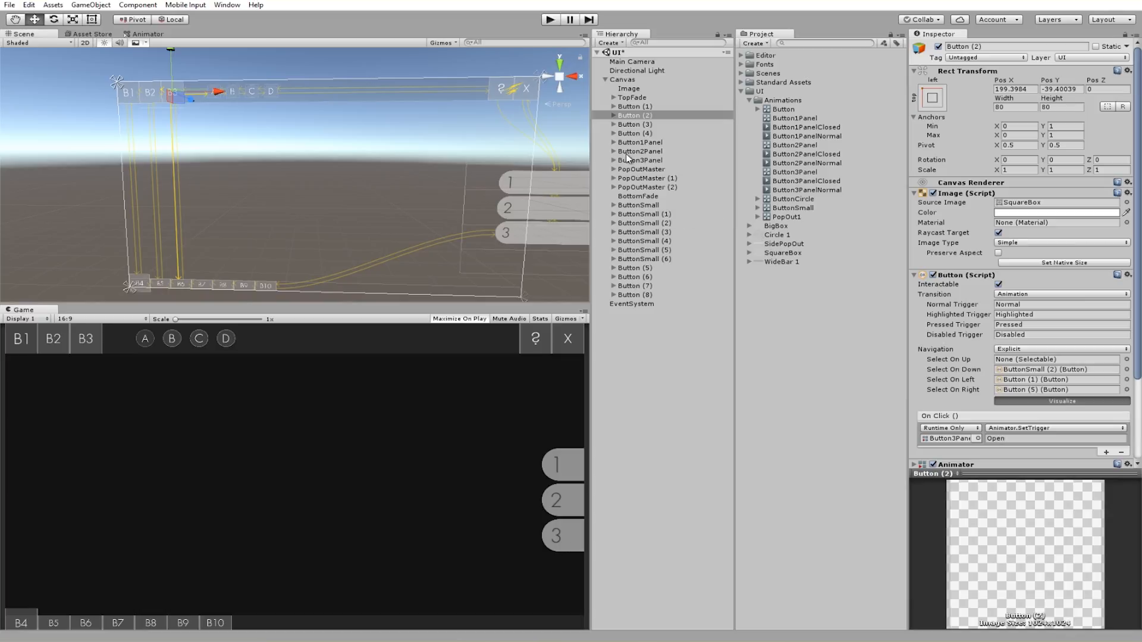
pyautogui.moveTo(633, 107)
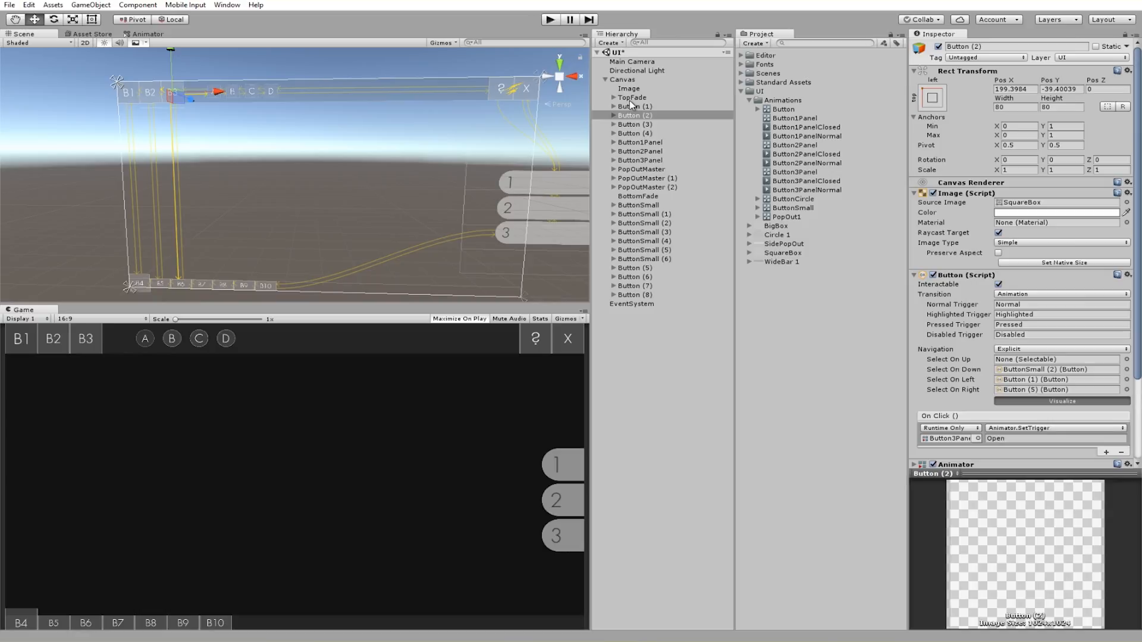
pyautogui.moveTo(450, 384)
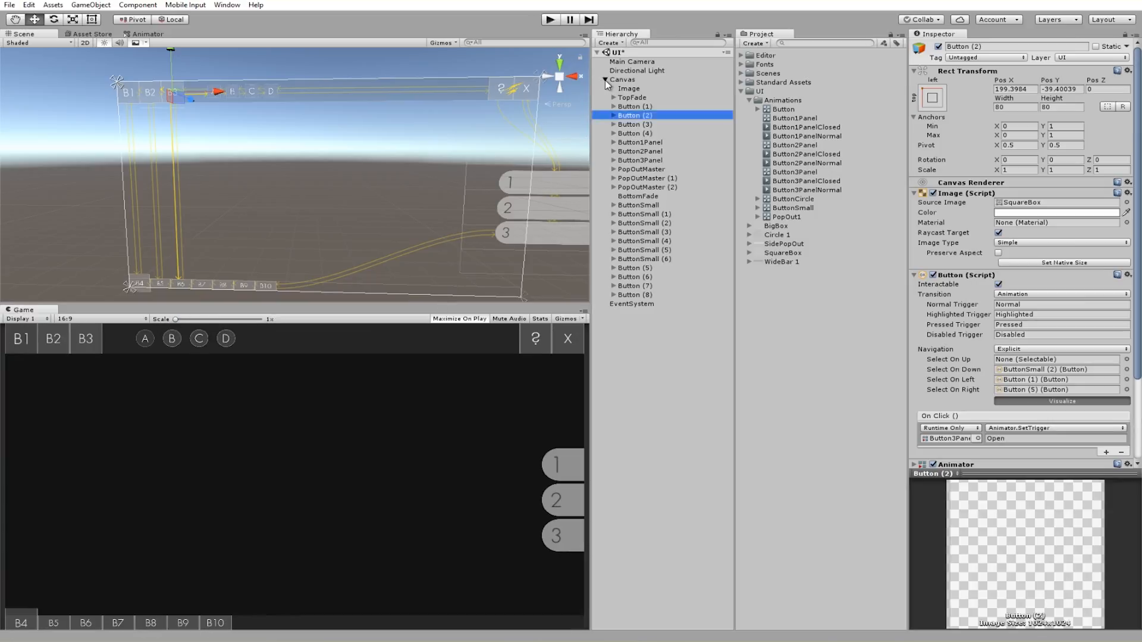
# Collapse the Canvas's child list in the Hierarchy.
pyautogui.click(603, 80)
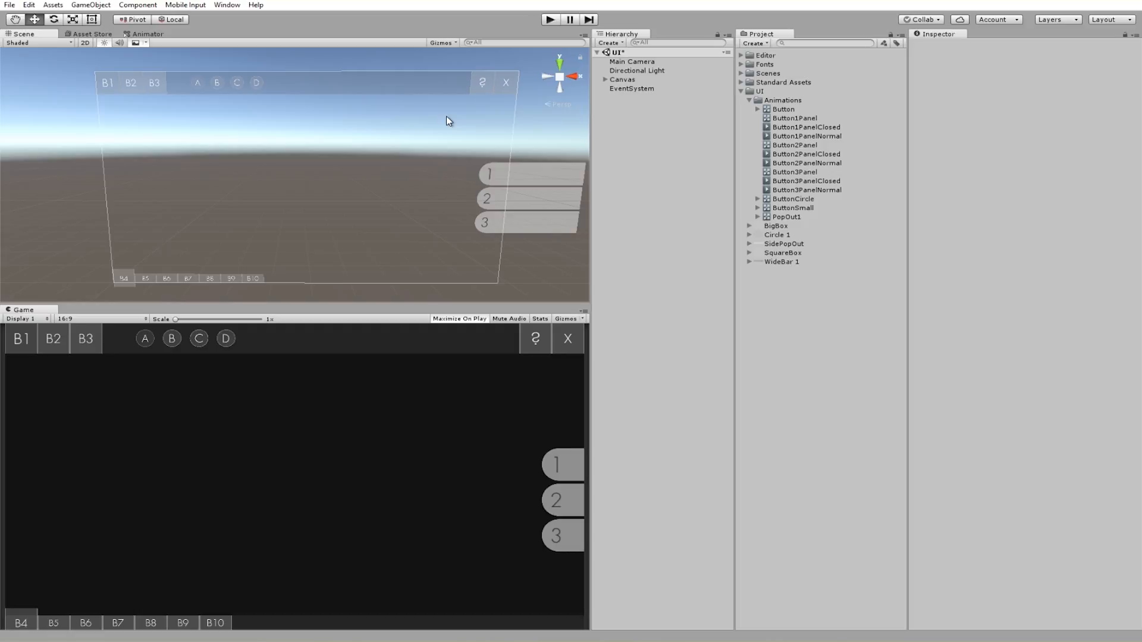
pyautogui.moveTo(505, 147)
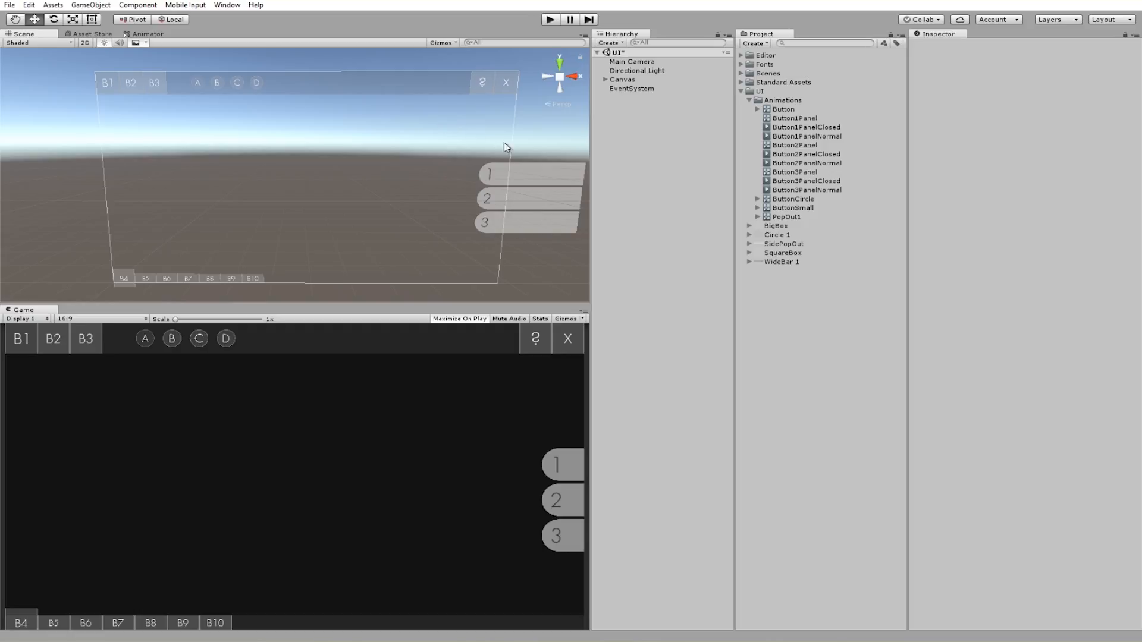
pyautogui.moveTo(357, 418)
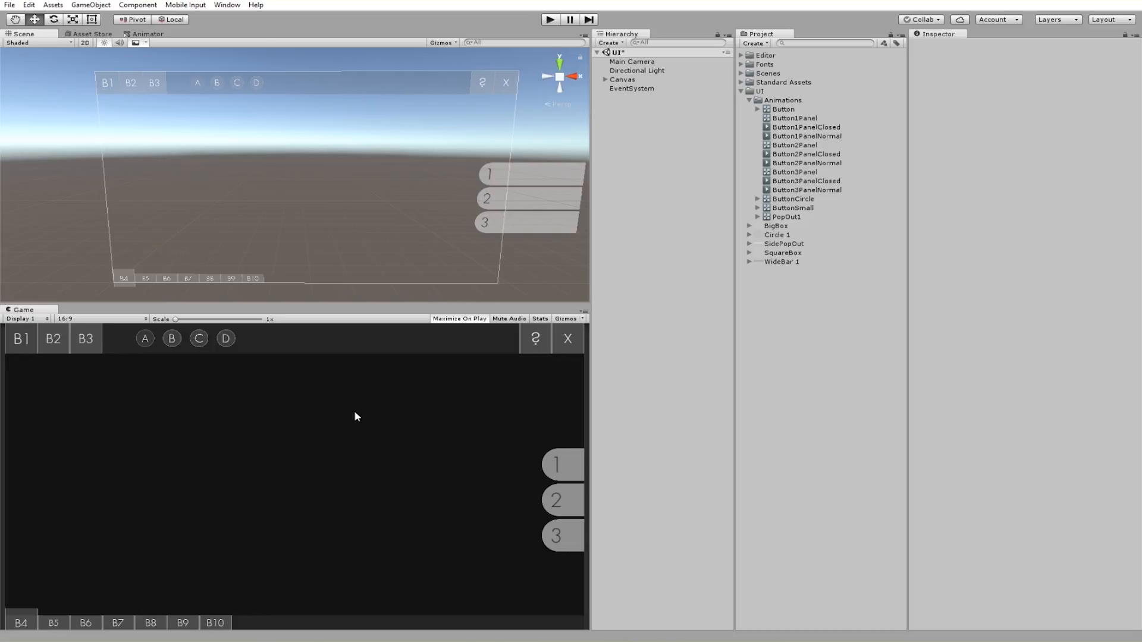